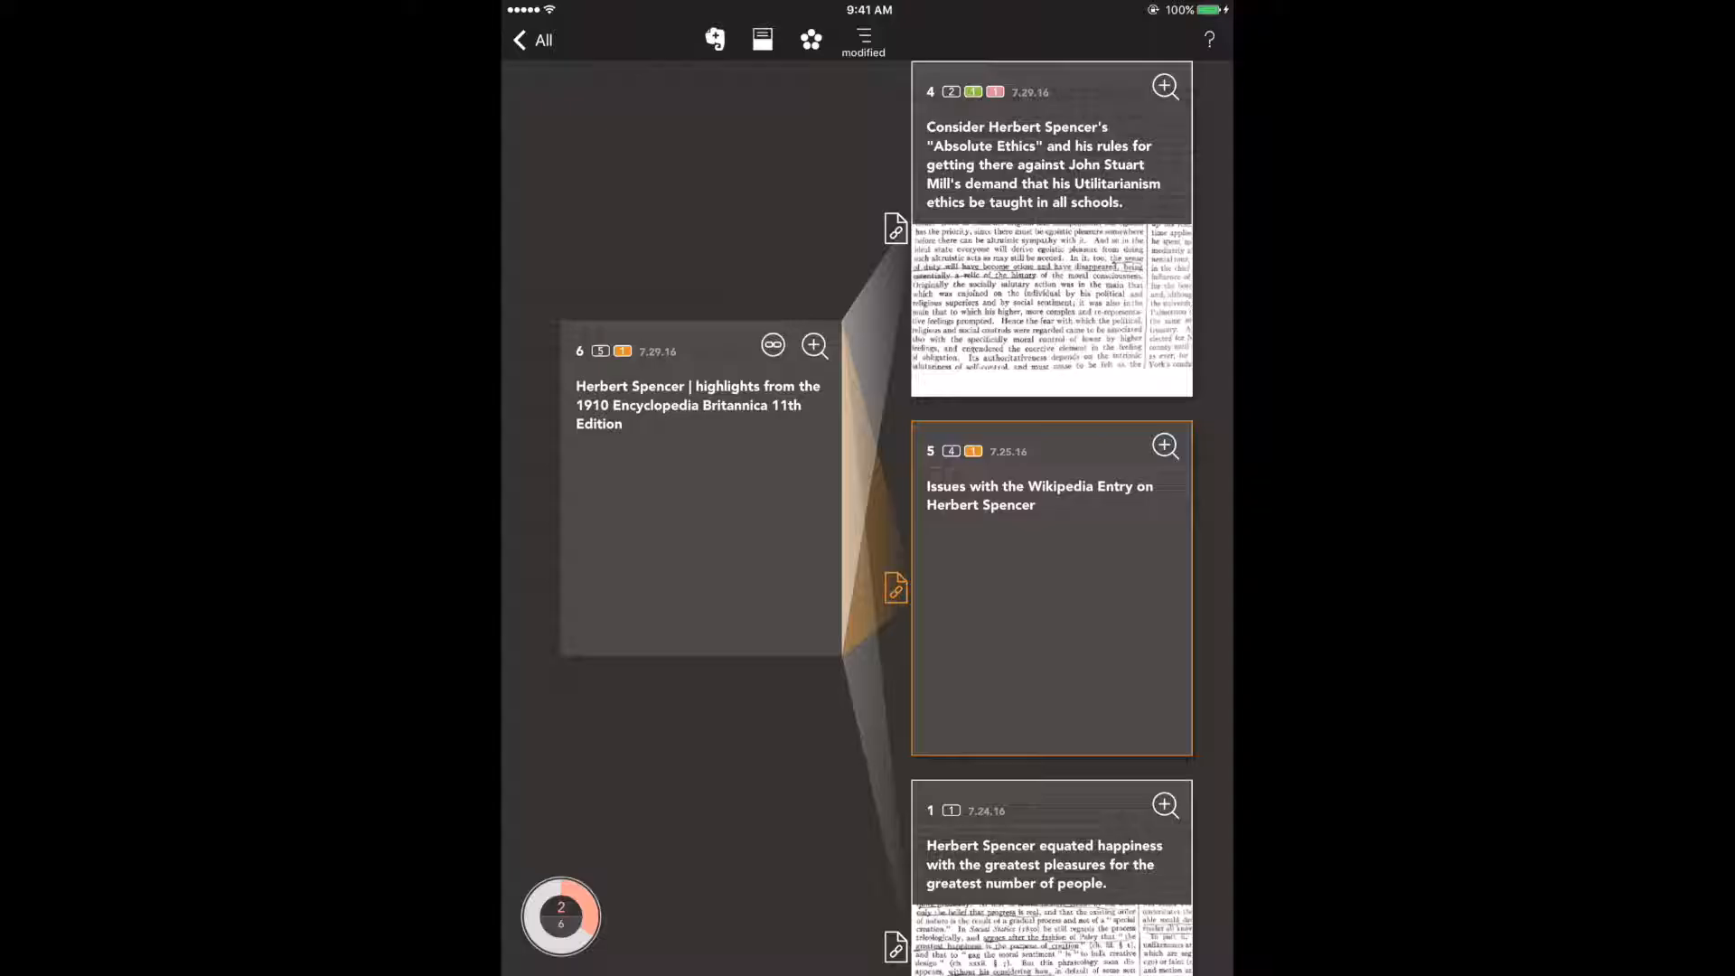
Step: Scroll the linked notes to reach the Mill morality-from-childhood note
{"action": "scroll", "scroll_direction": "up", "scroll_amount": 3}
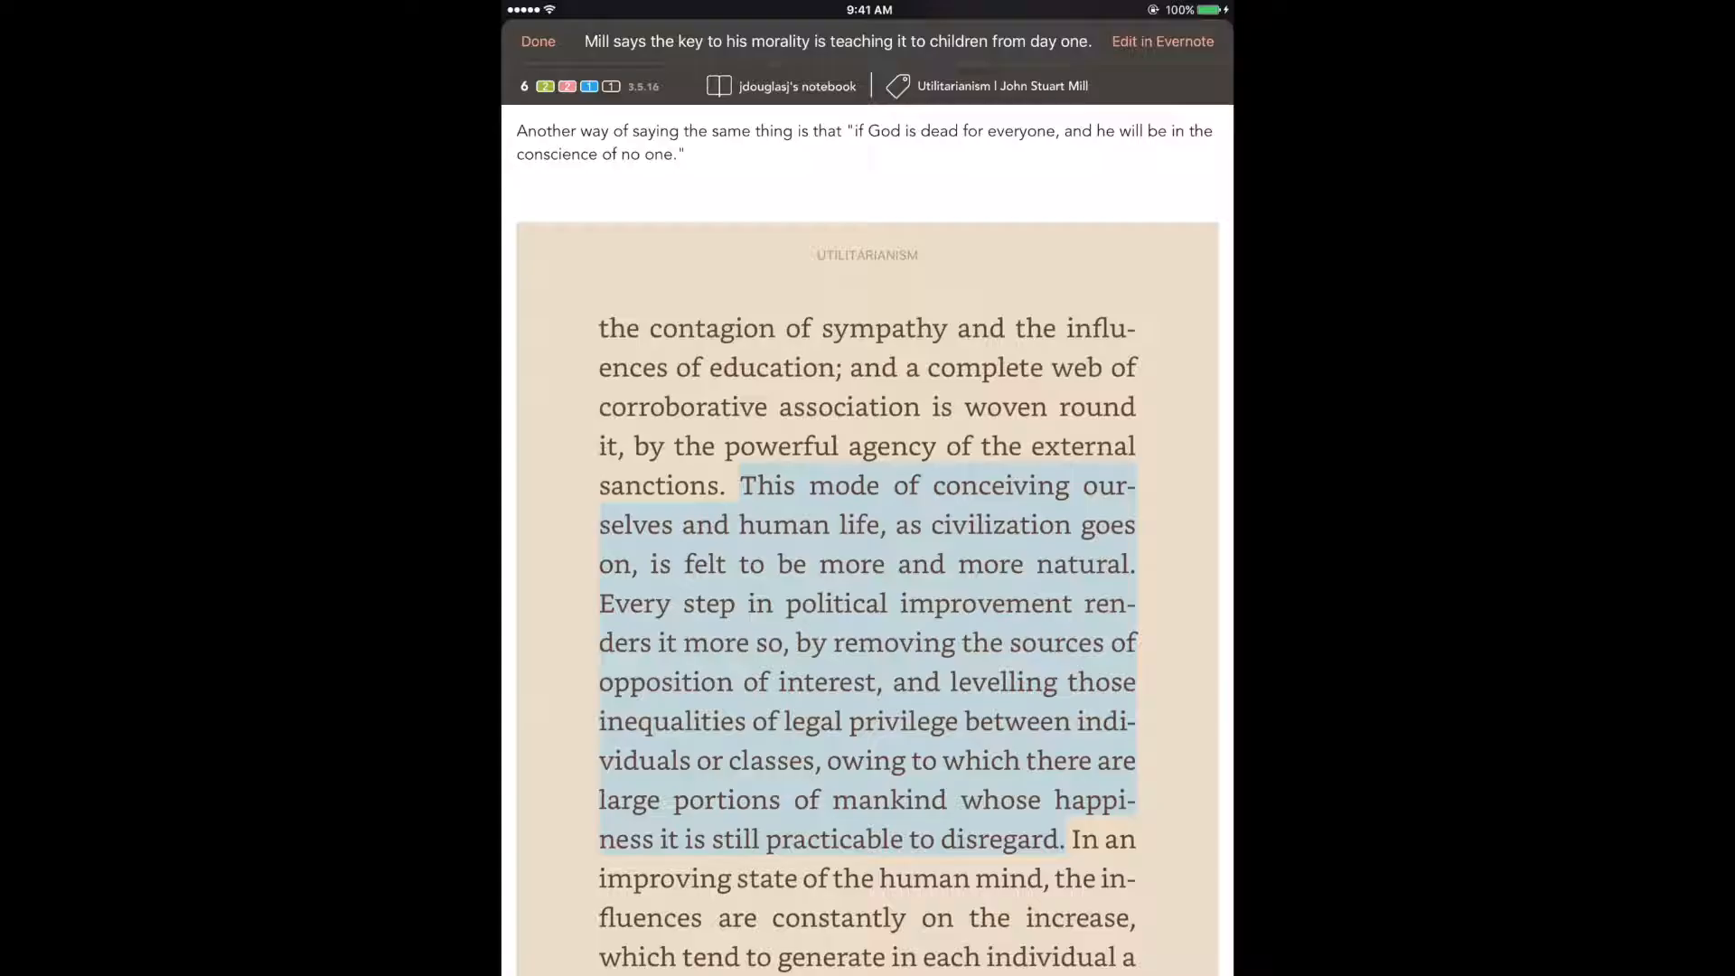
Step: Close the Mill morality note to return to its link view
{"action": "left_click", "coordinate": [538, 41]}
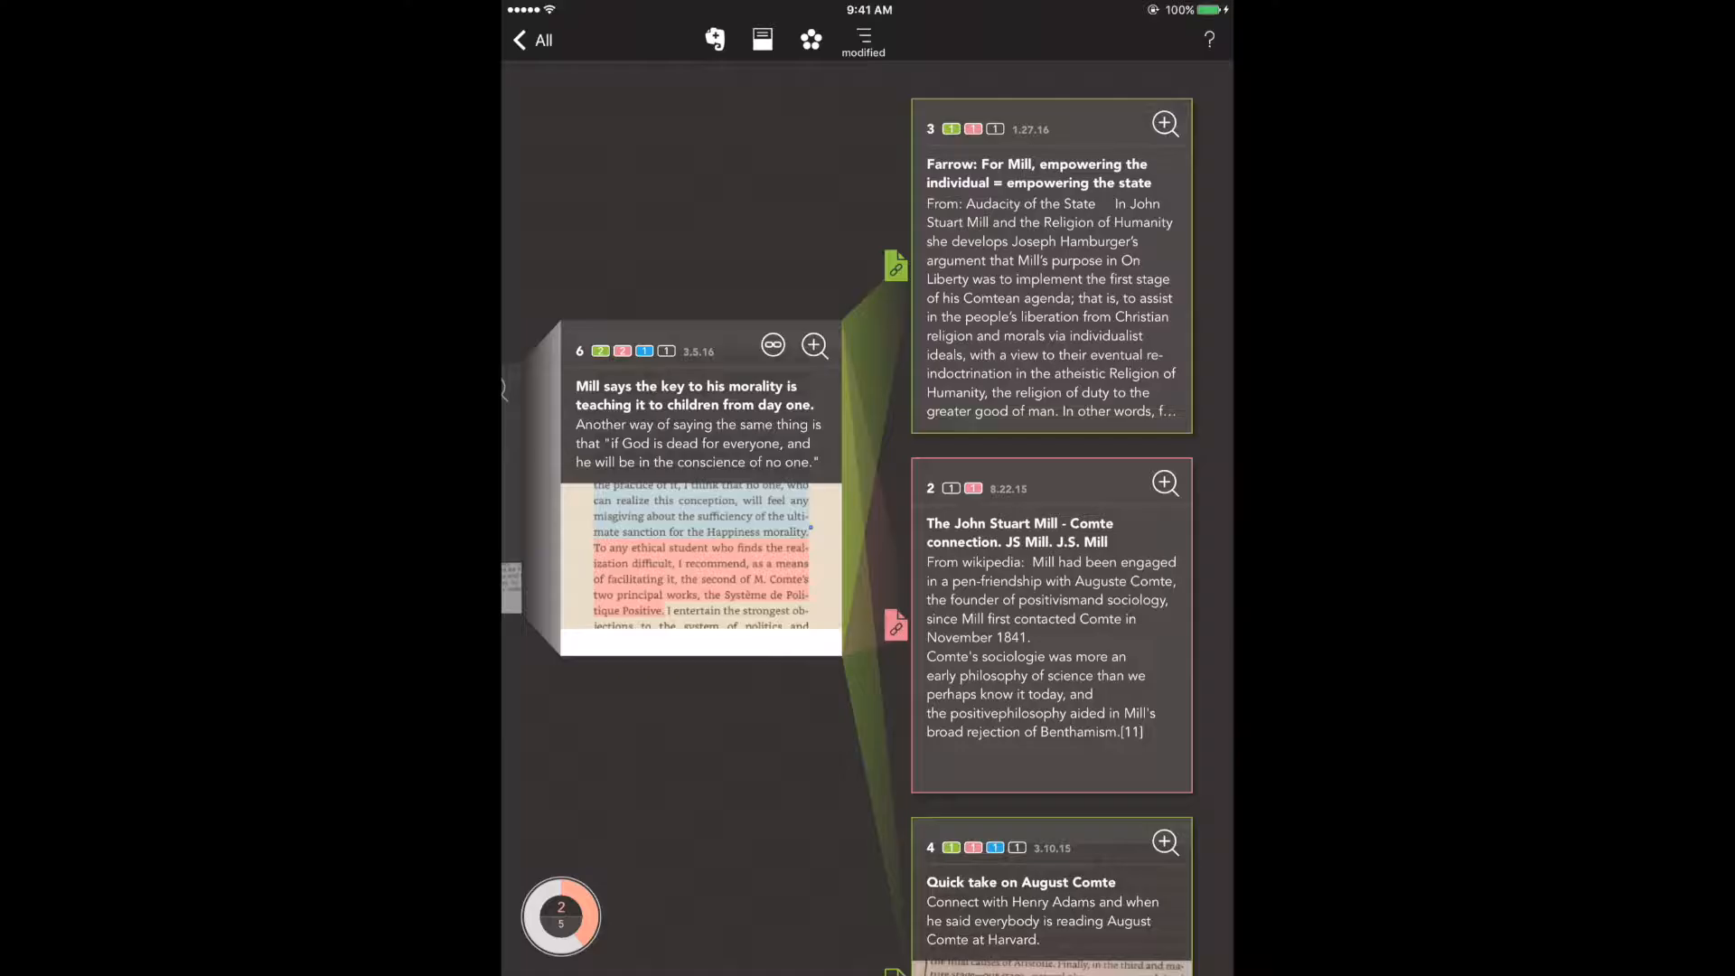
Step: Open the Enjolras & Prometheus link annotation about Mill embracing Victor Hugo
{"action": "scroll", "scroll_direction": "down", "scroll_amount": 3}
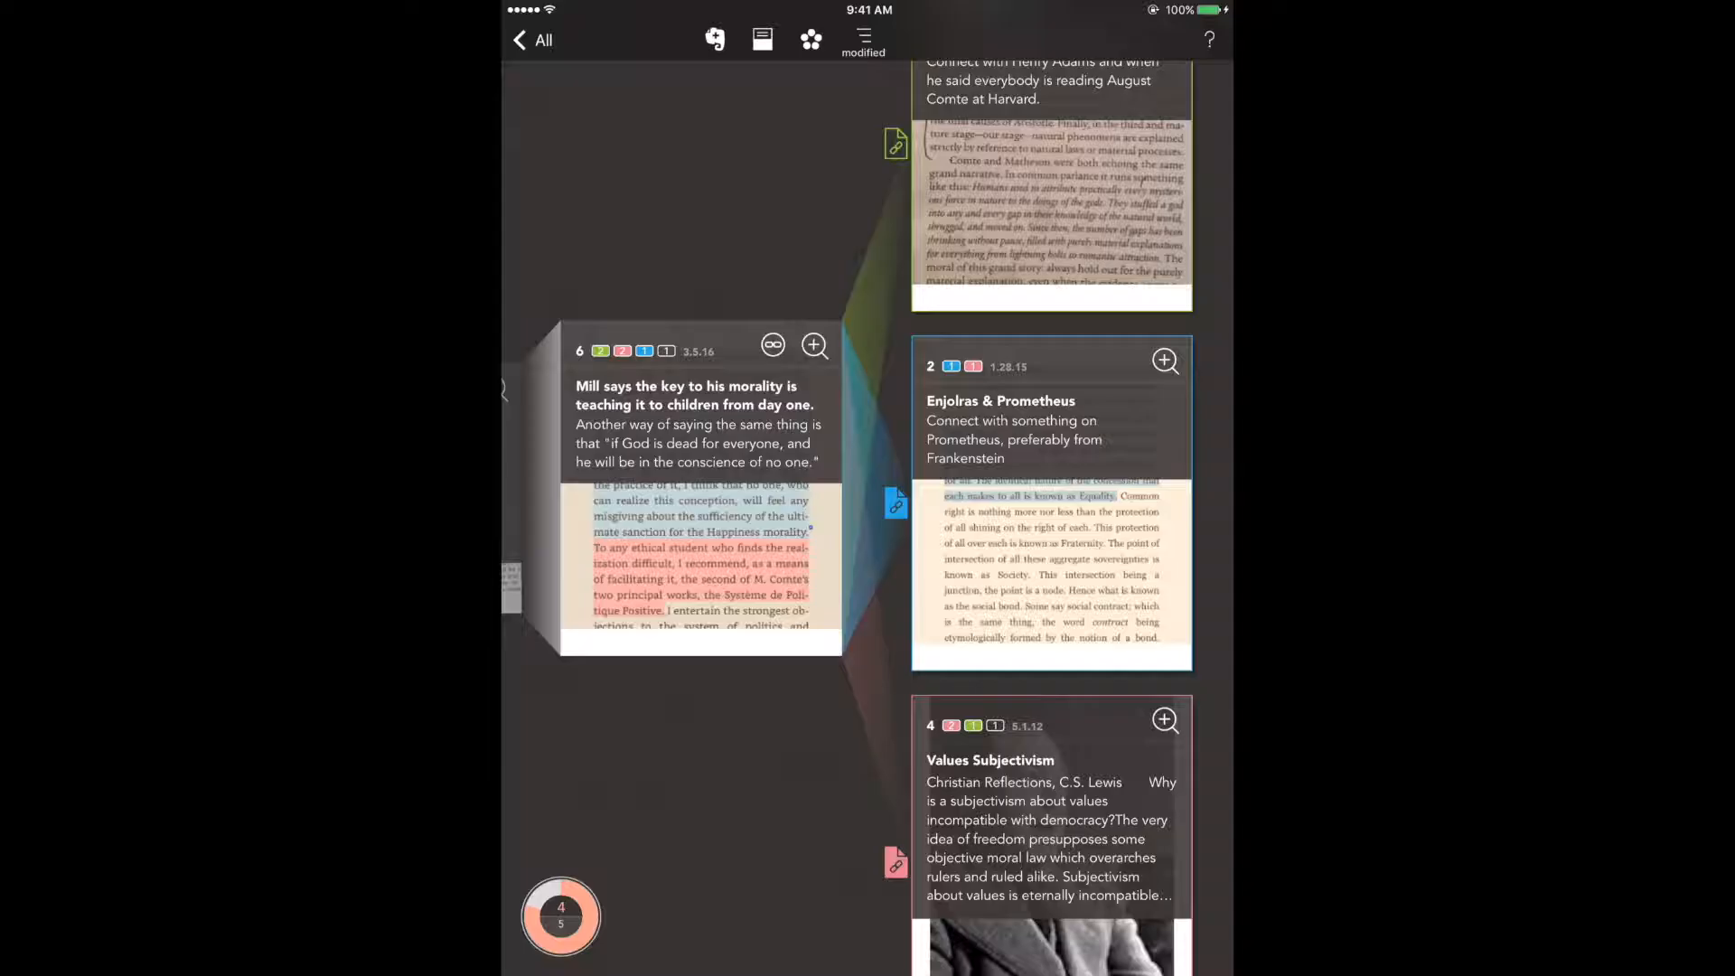
{"action": "left_click", "coordinate": [896, 504]}
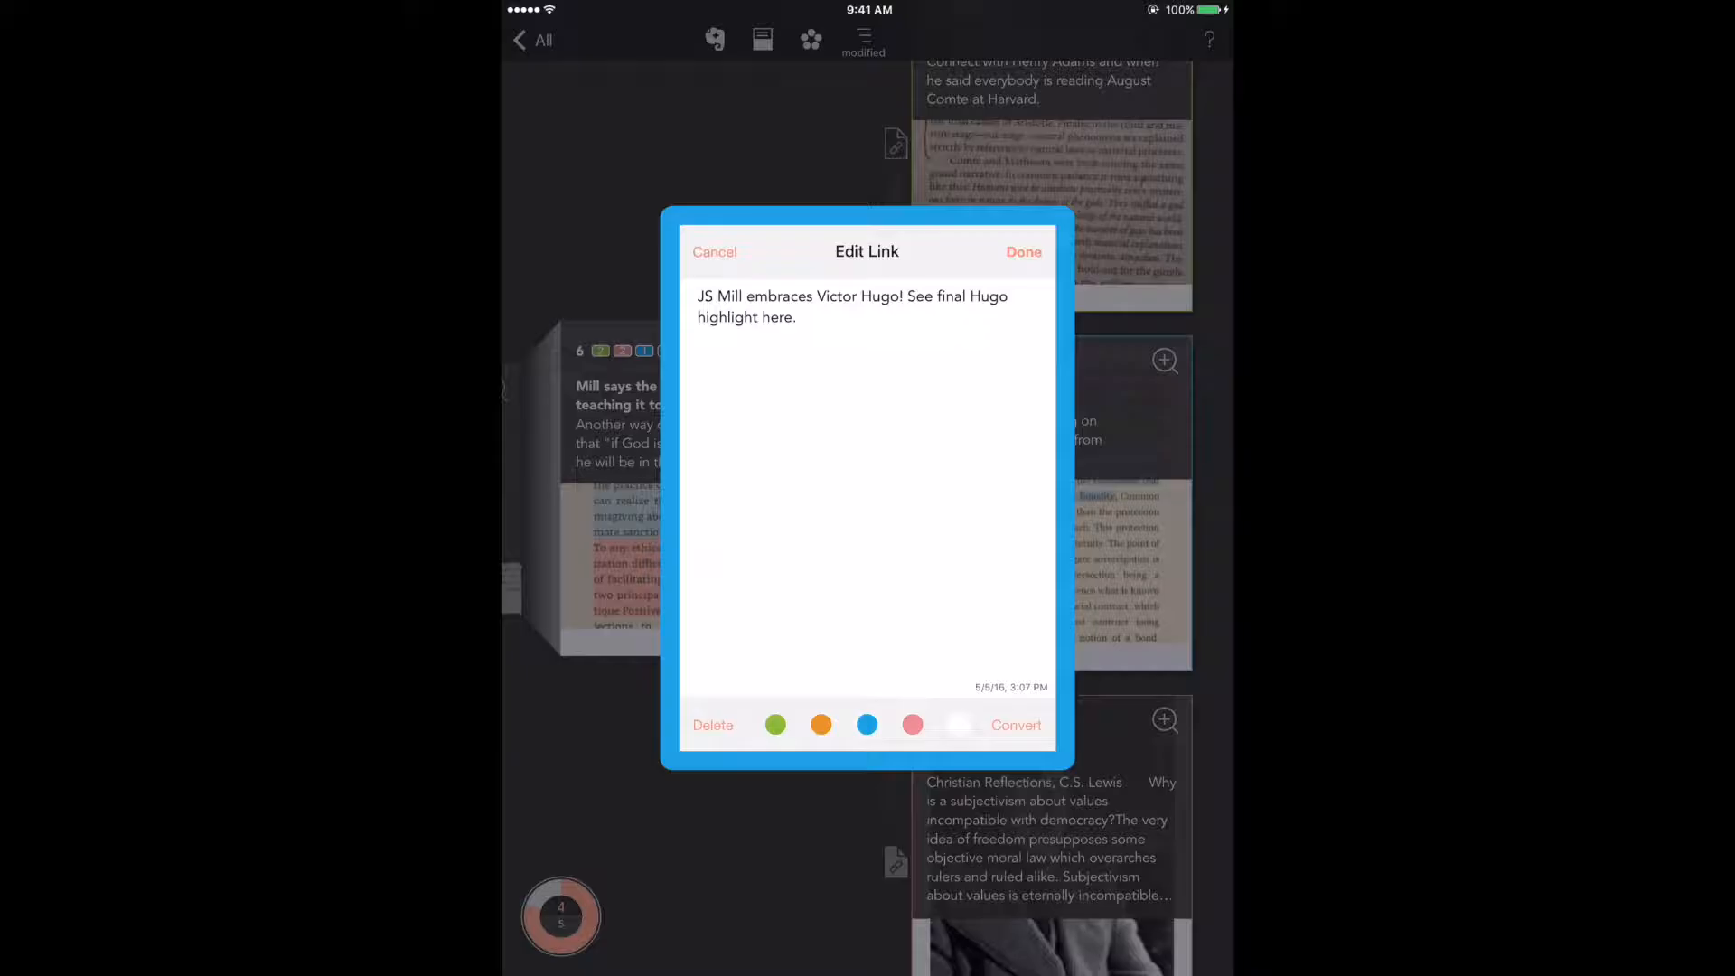
Step: Dismiss the link annotation and open the Enjolras & Prometheus note in full
{"action": "left_click", "coordinate": [1021, 251]}
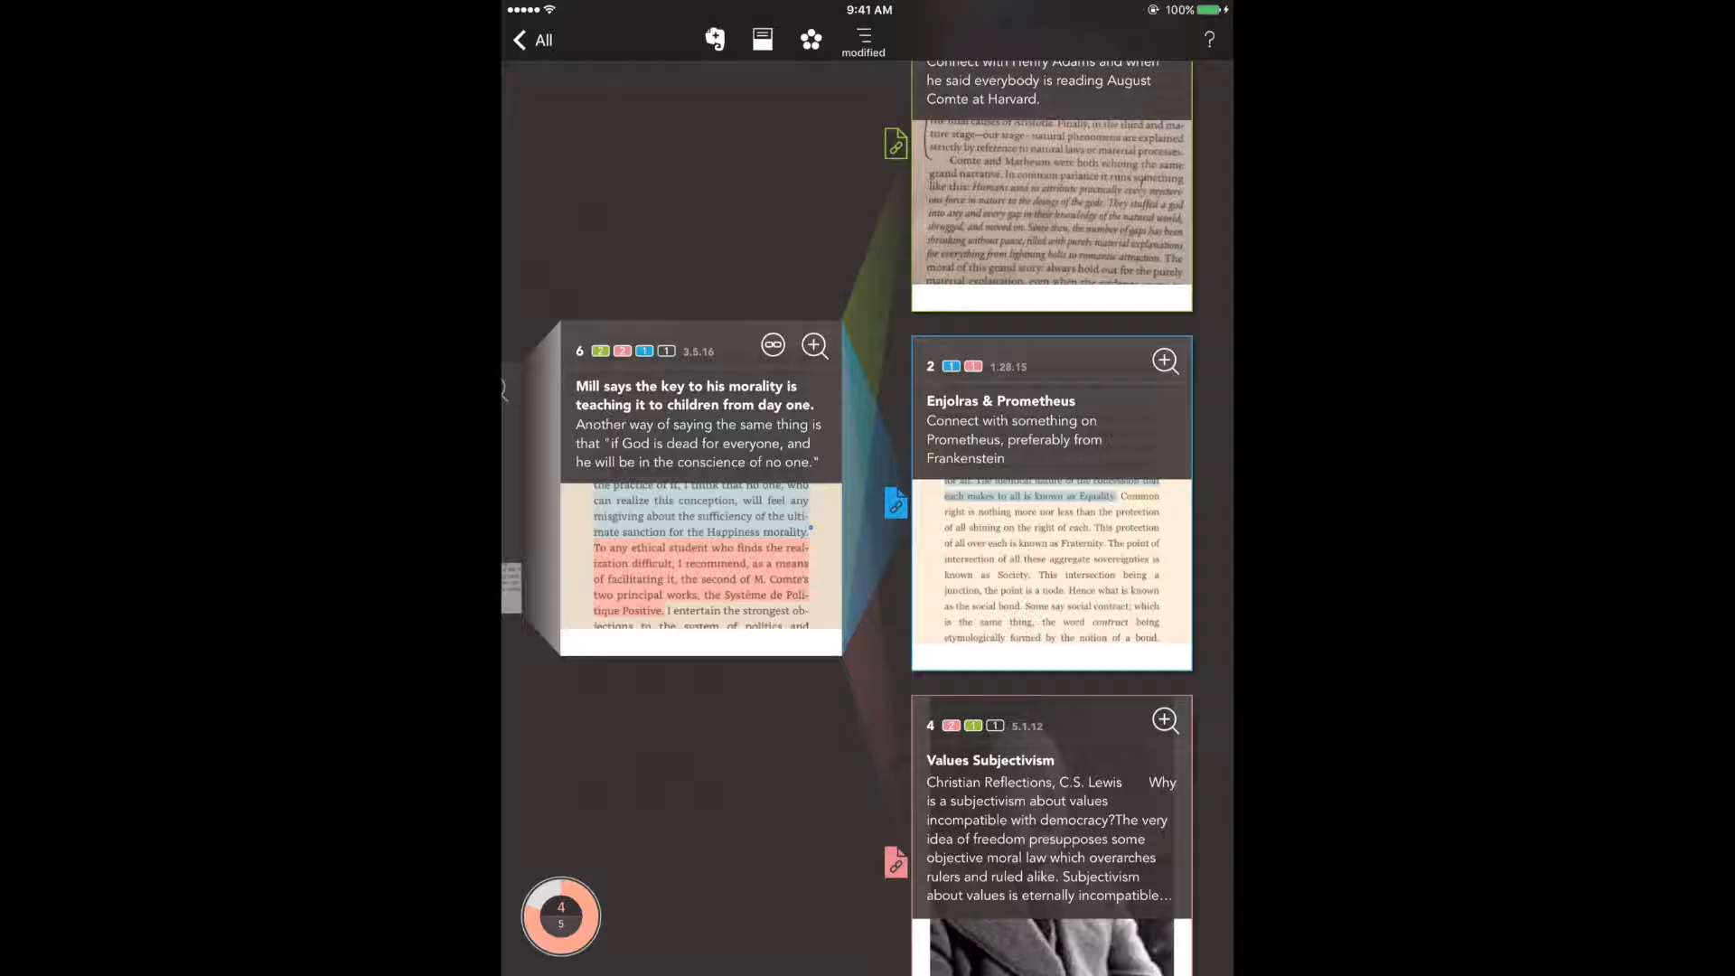
{"action": "left_click", "coordinate": [1051, 432]}
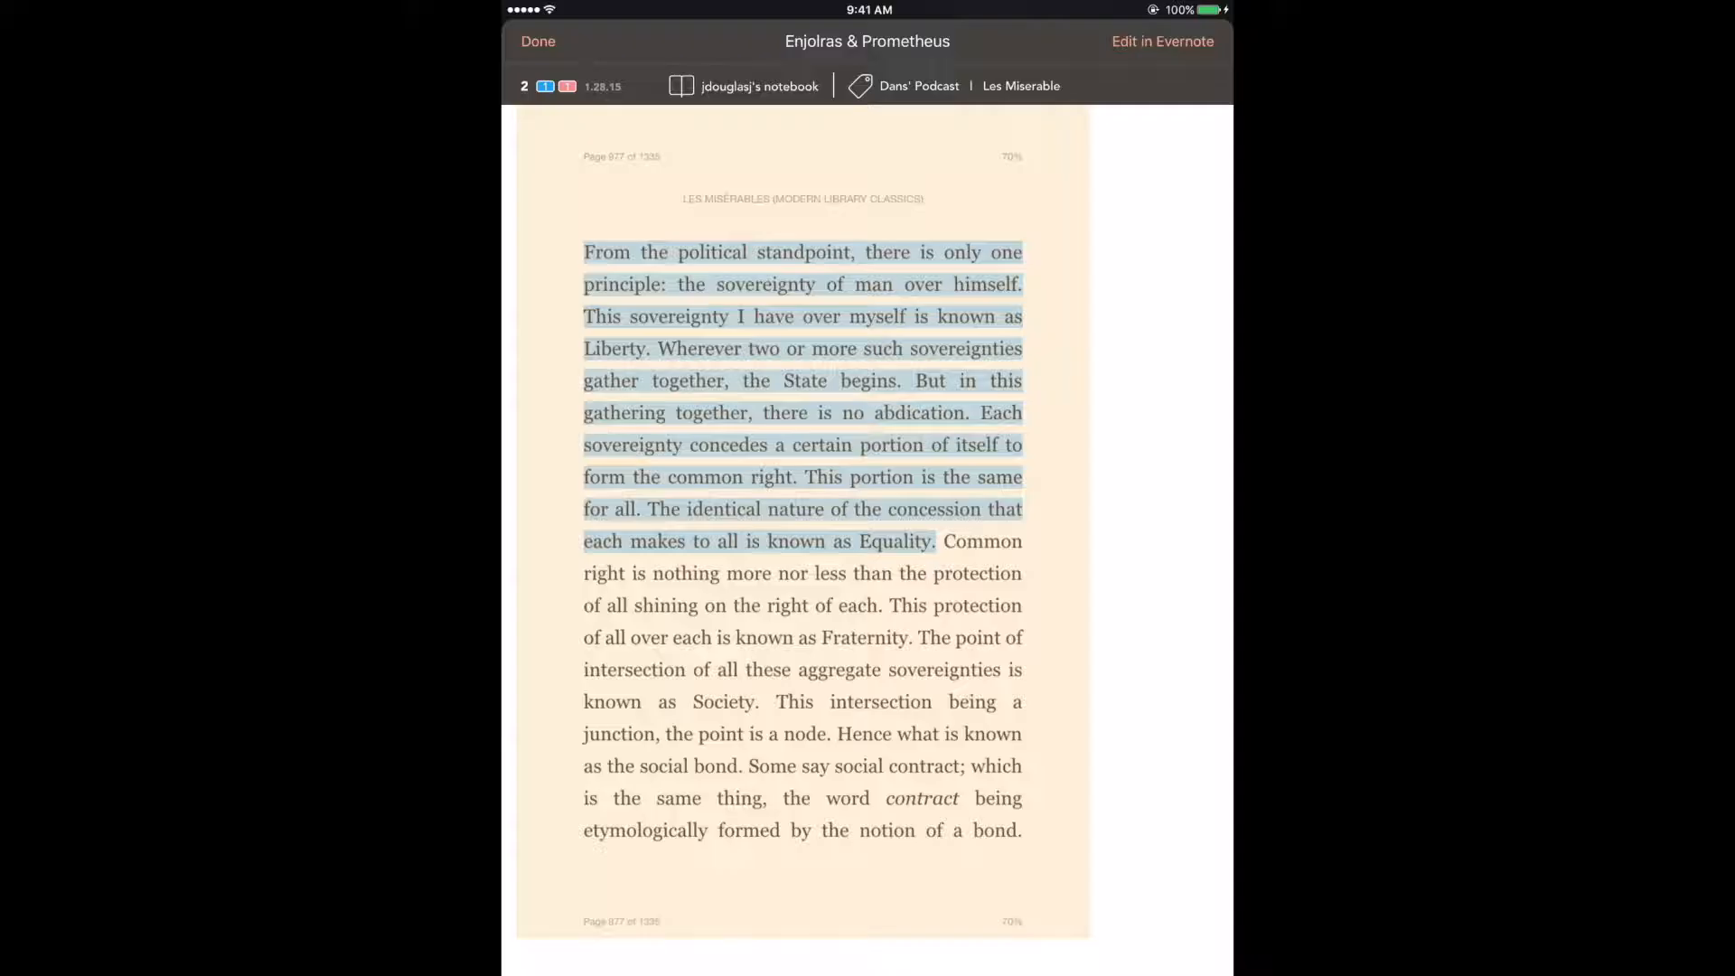
Step: Close the Enjolras & Prometheus note to return to the Mill morality links
{"action": "left_click", "coordinate": [538, 41]}
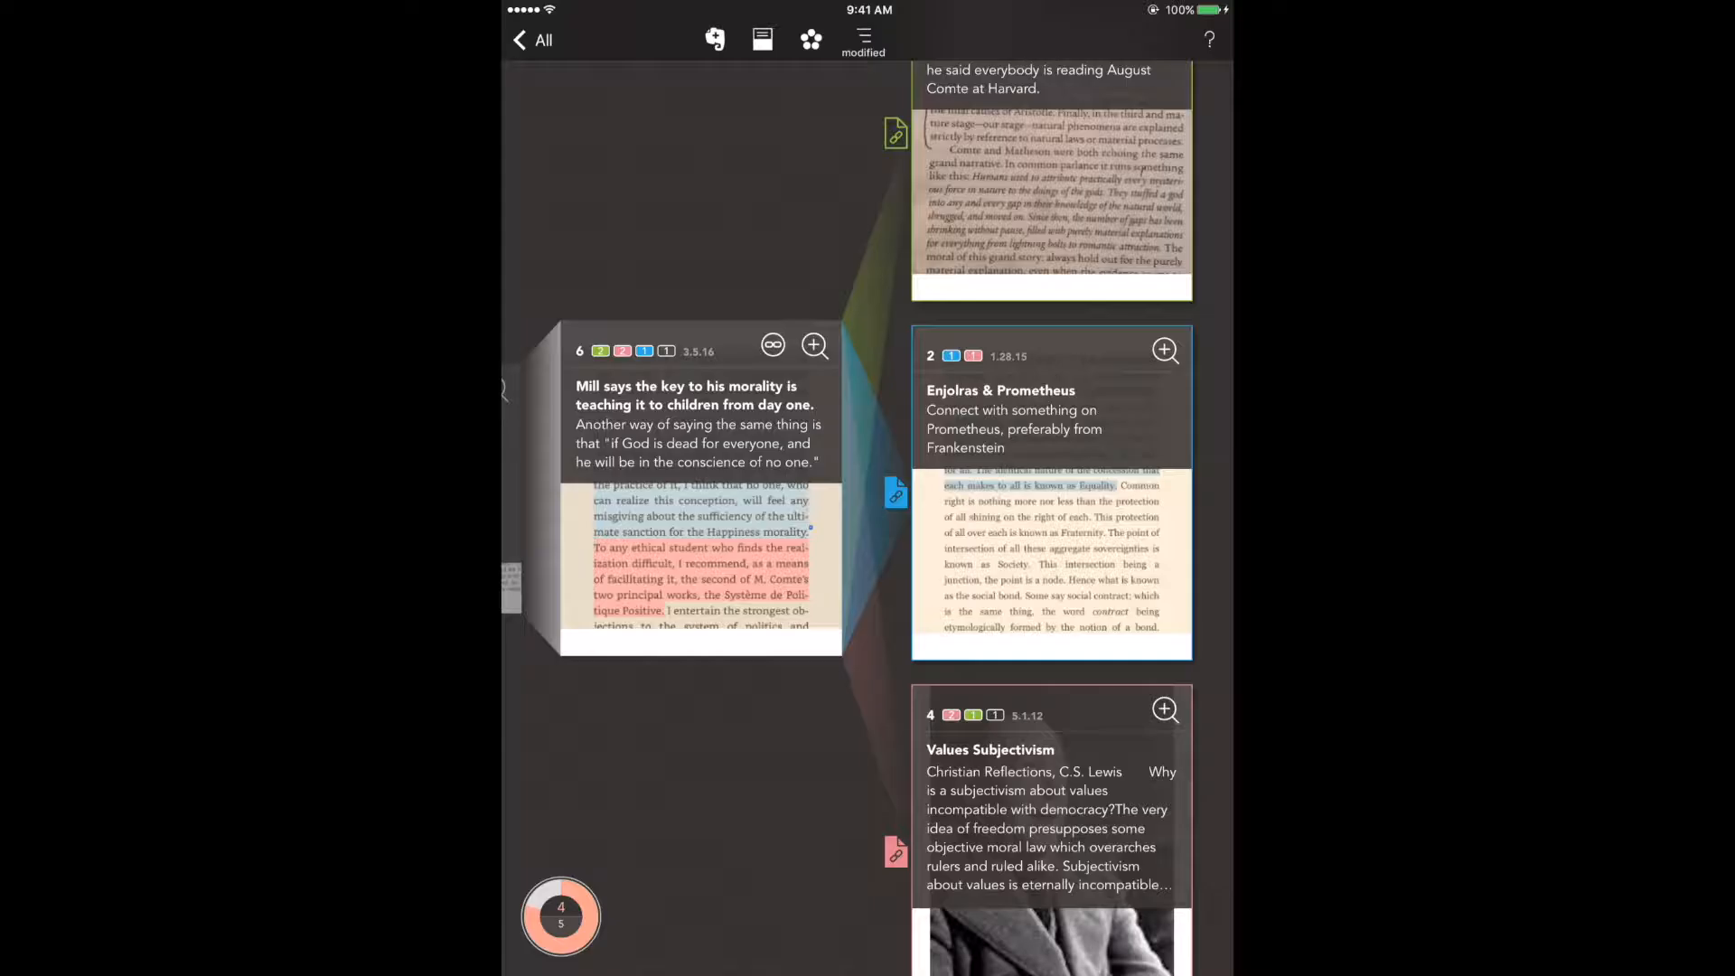
Step: Swipe the card stack back to the Herbert Spencer 'Absolute Ethics' note
{"action": "scroll", "scroll_direction": "down", "scroll_amount": 3}
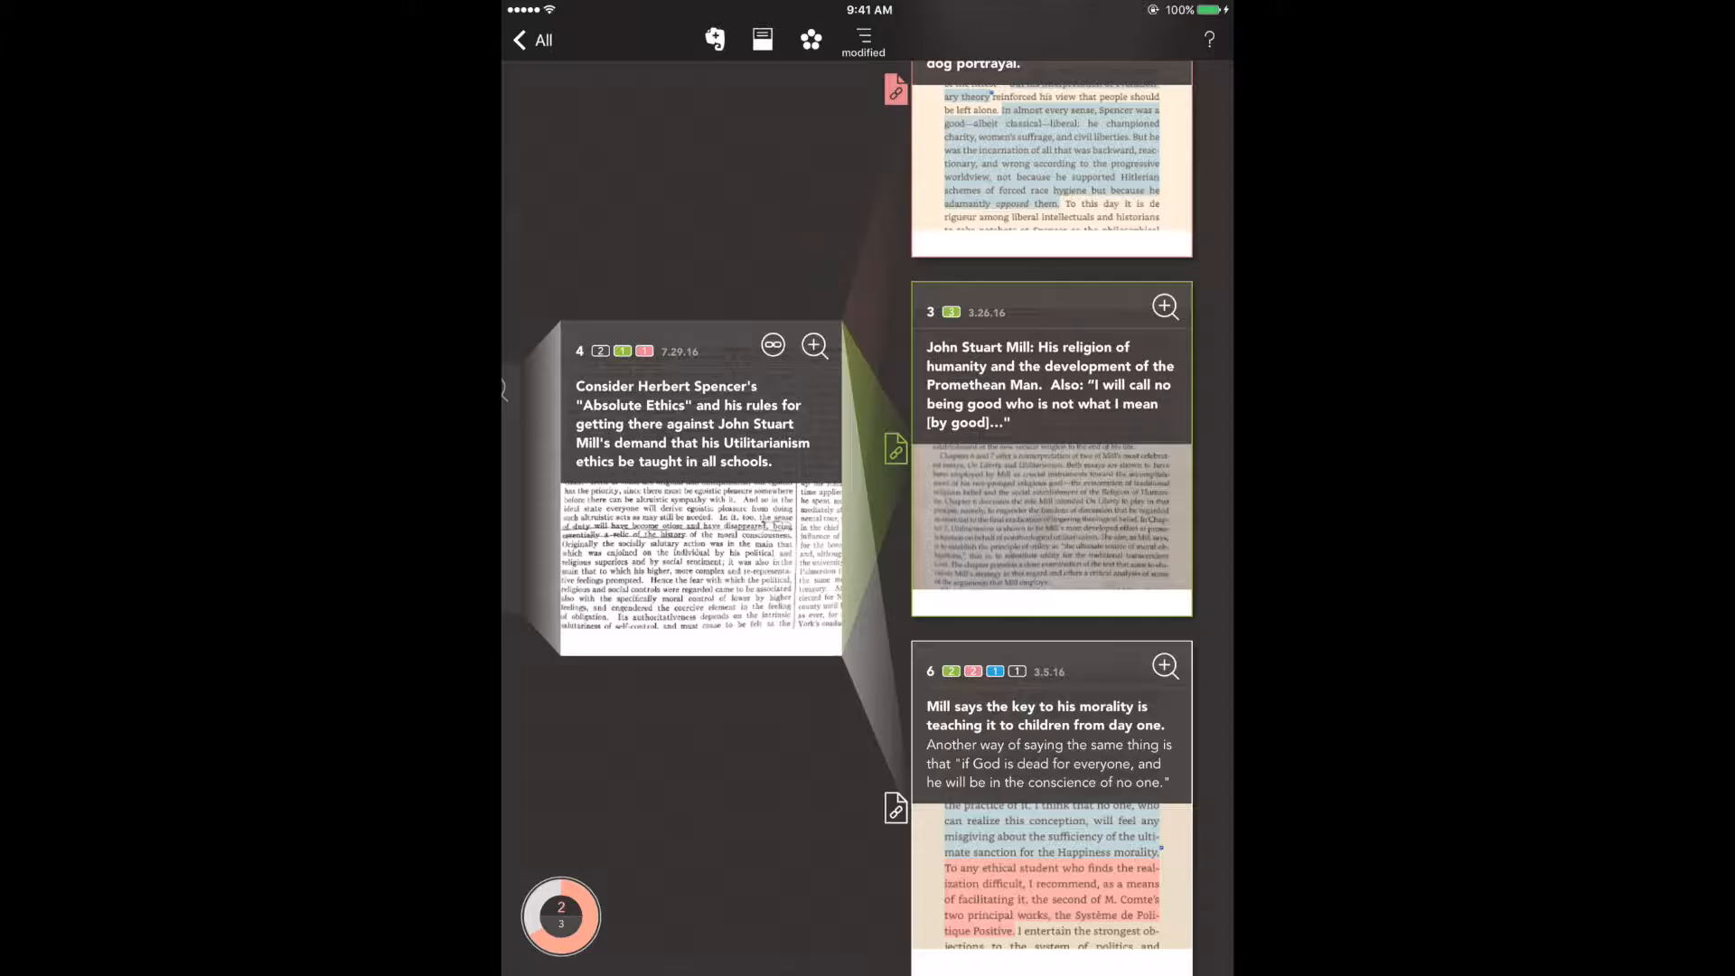